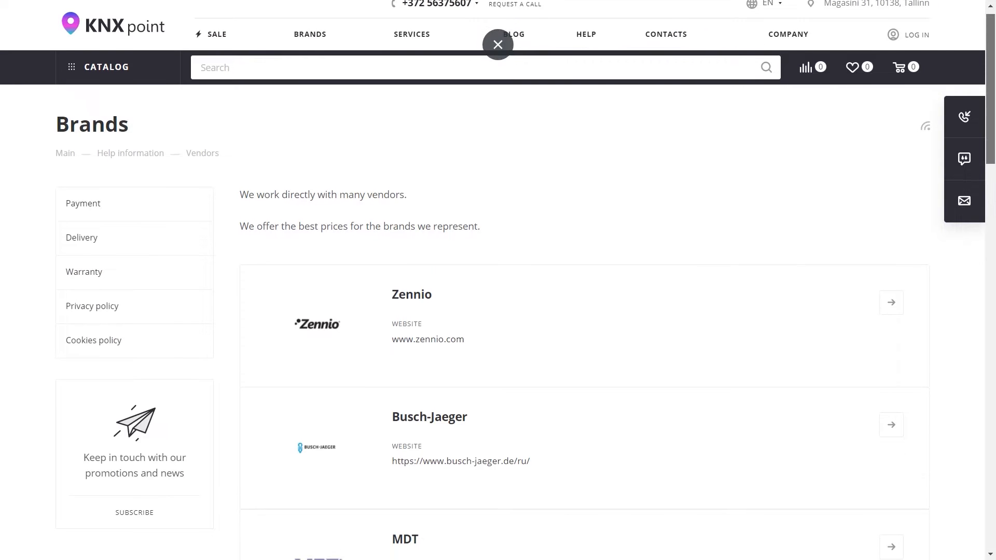
# - Scroll the Brands page down past Zennio and MDT to reach Weinzierl, Wago and Airzone
pyautogui.scroll(-3)
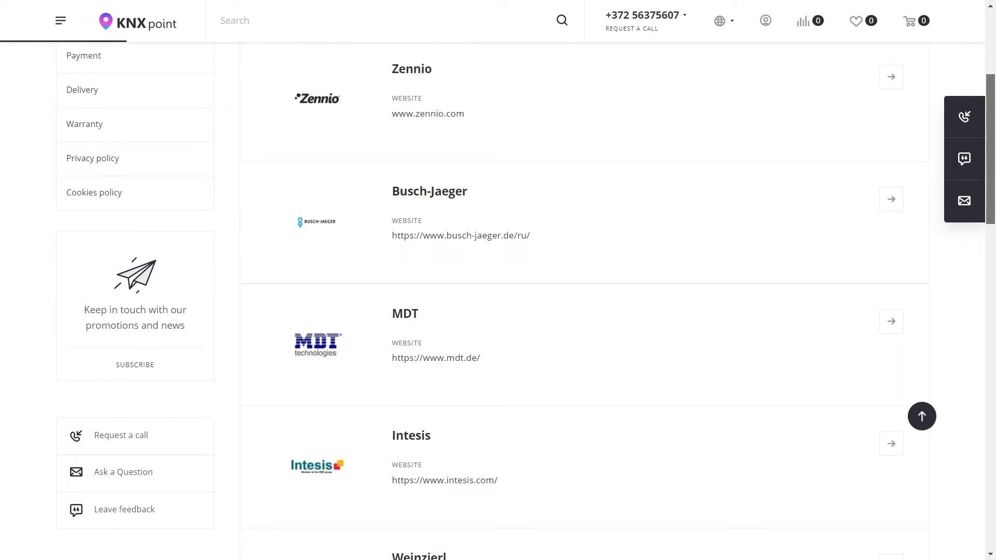
pyautogui.scroll(-3)
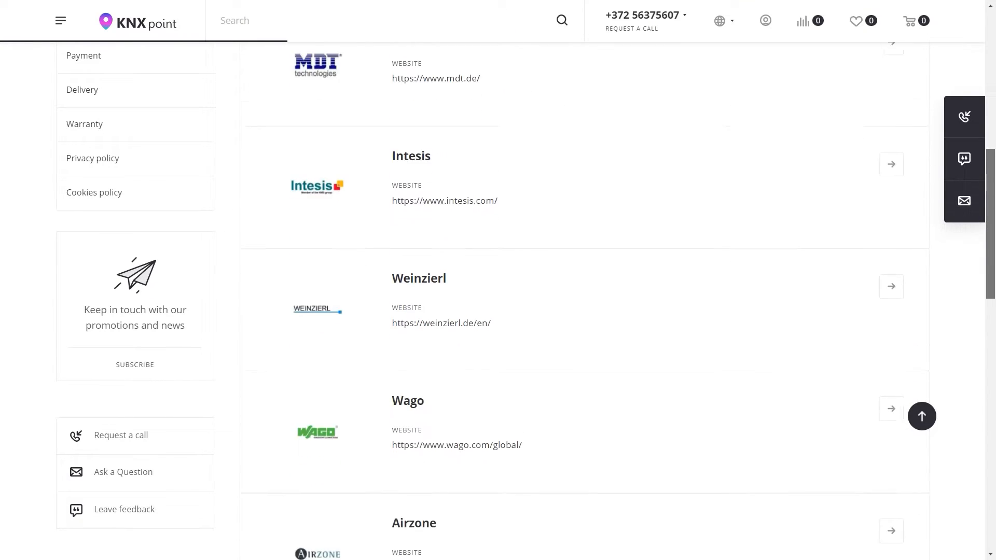
pyautogui.scroll(-3)
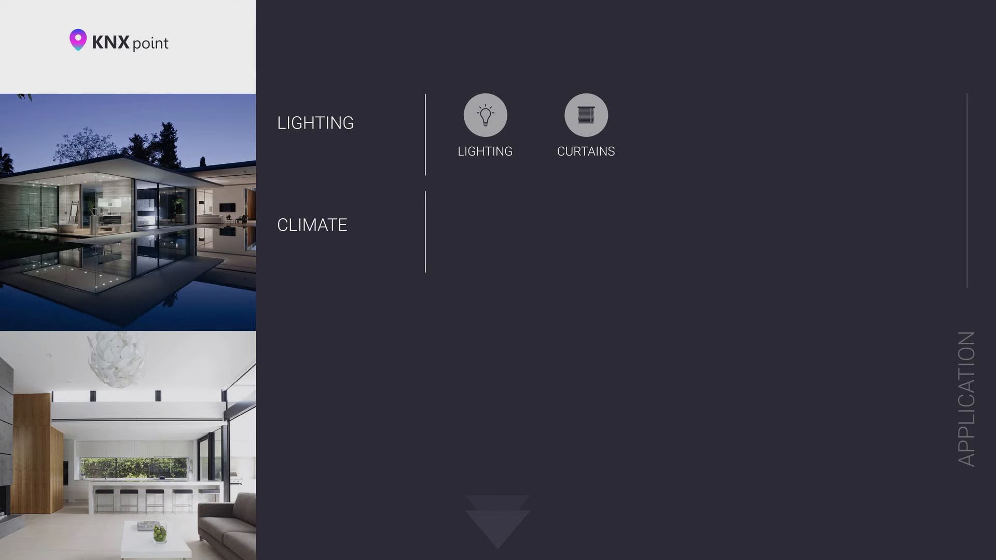
# - Advance the slide animation so the Heating icon appears under Climate
pyautogui.click(312, 224)
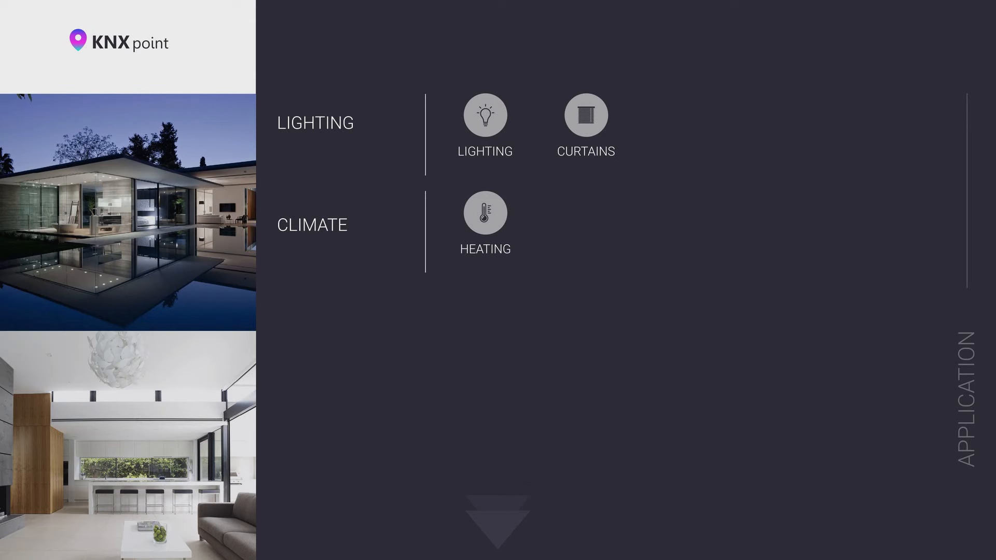